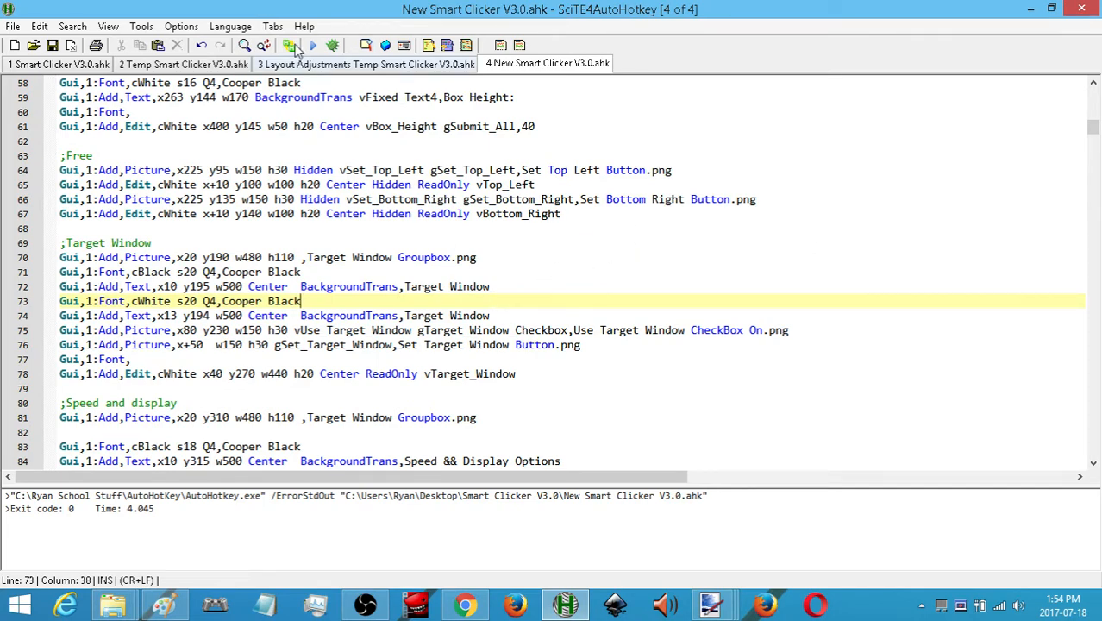
- Test-run the Smart Clicker V3.0 script from SciTE, then bring the Paint shapes drawing forward
click(293, 45)
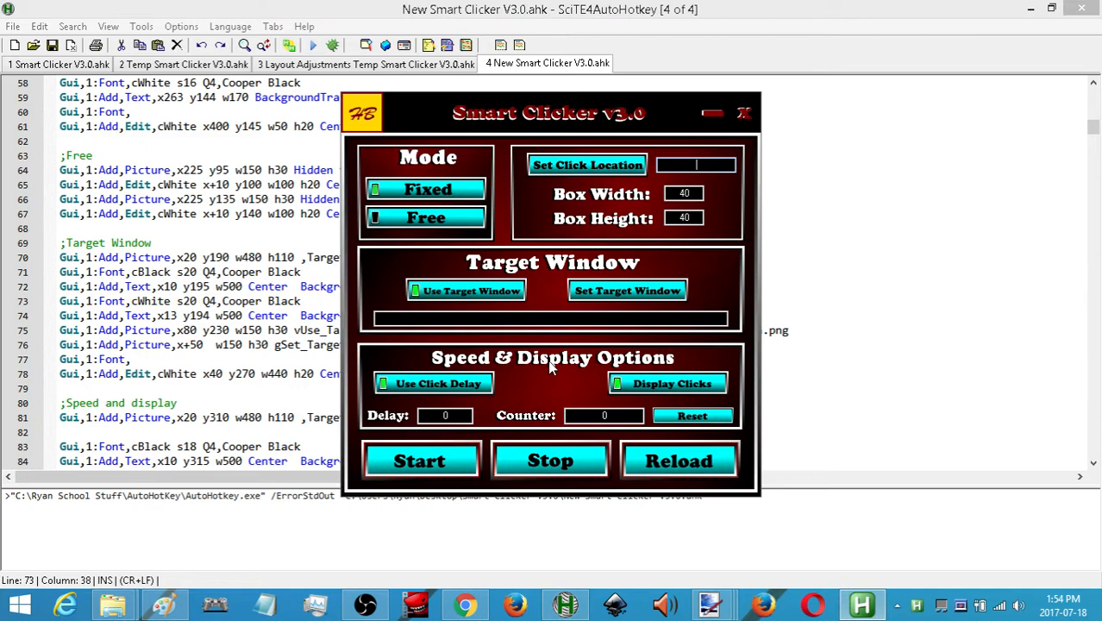
mouse_move(745, 123)
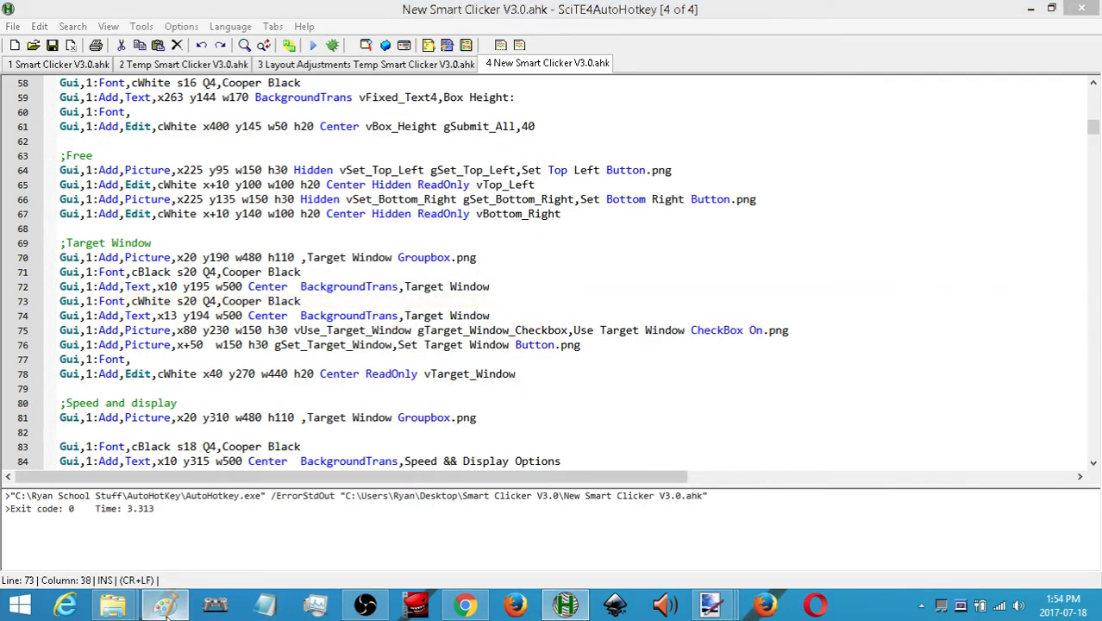
click(162, 597)
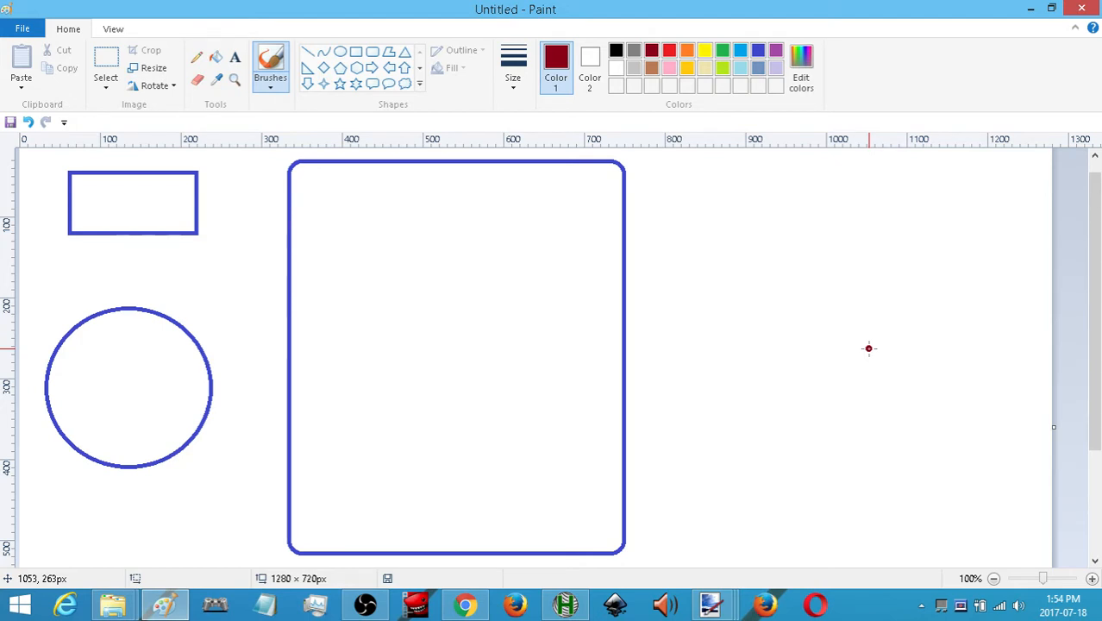
mouse_move(870, 340)
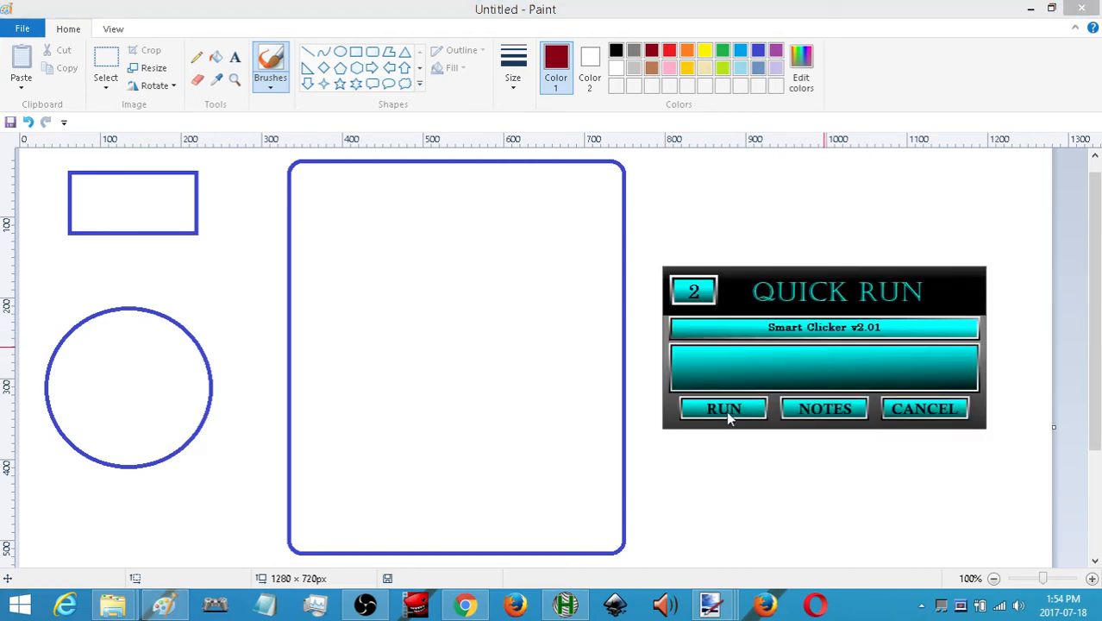
- Launch Smart Clicker v2.01 from the Quick Run launcher over the Paint drawing
click(723, 407)
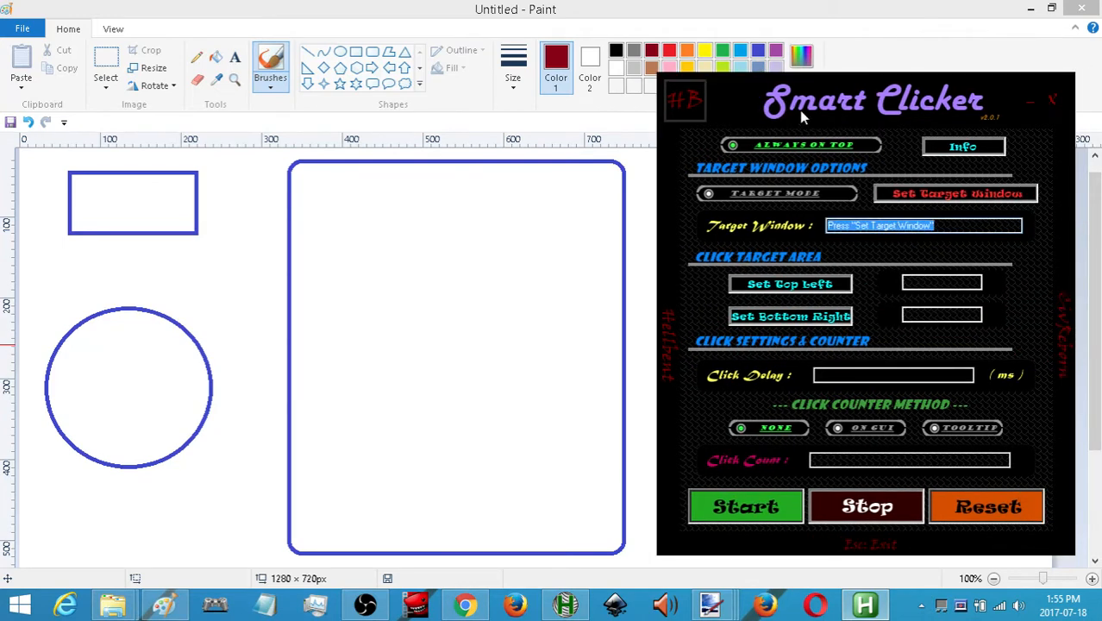
- Enable Target Mode and set 'Untitled - Paint' as the clicker's target window
click(321, 261)
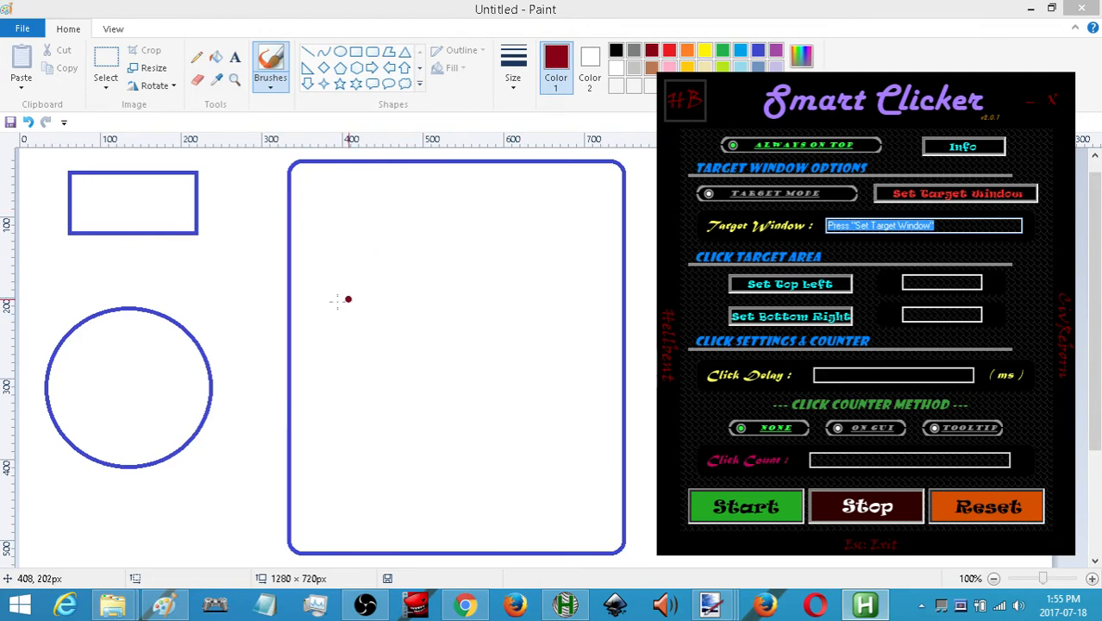
mouse_move(403, 322)
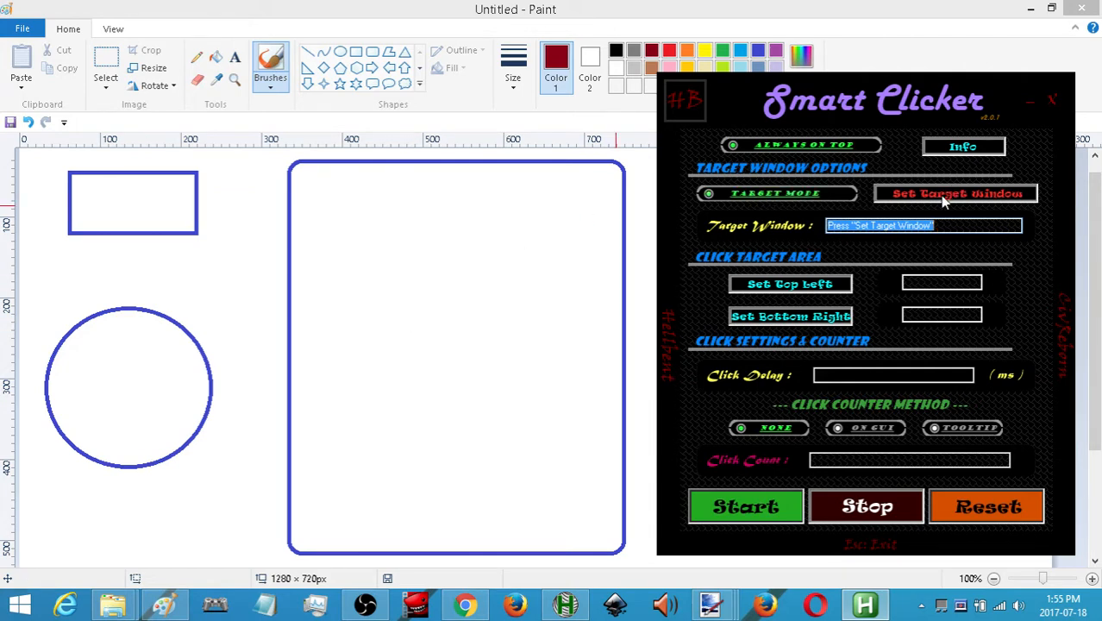
click(958, 193)
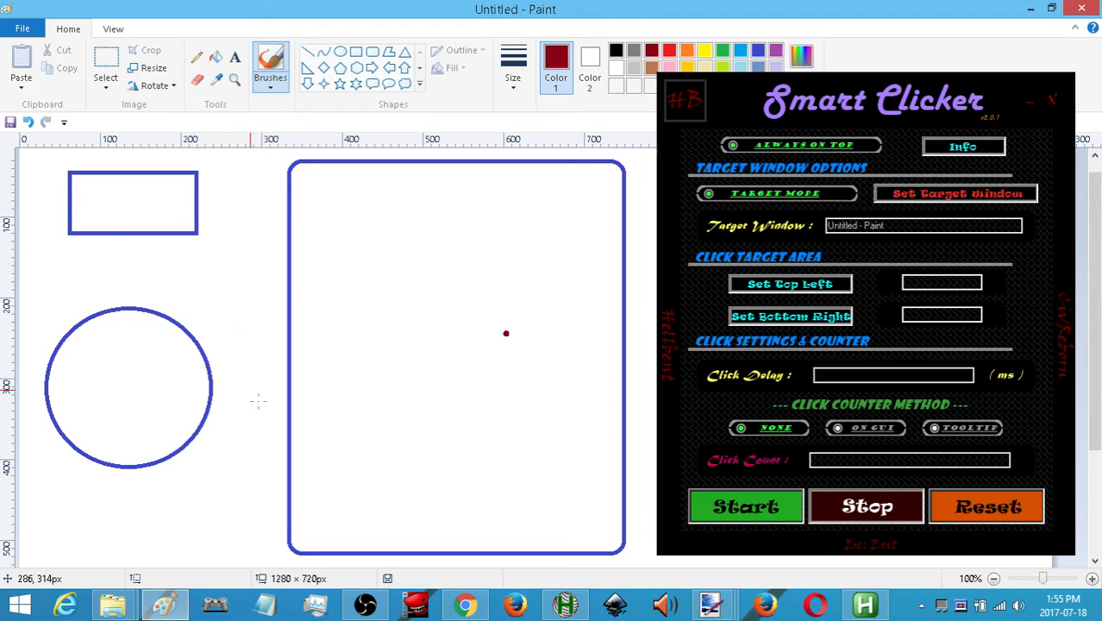
mouse_move(533, 374)
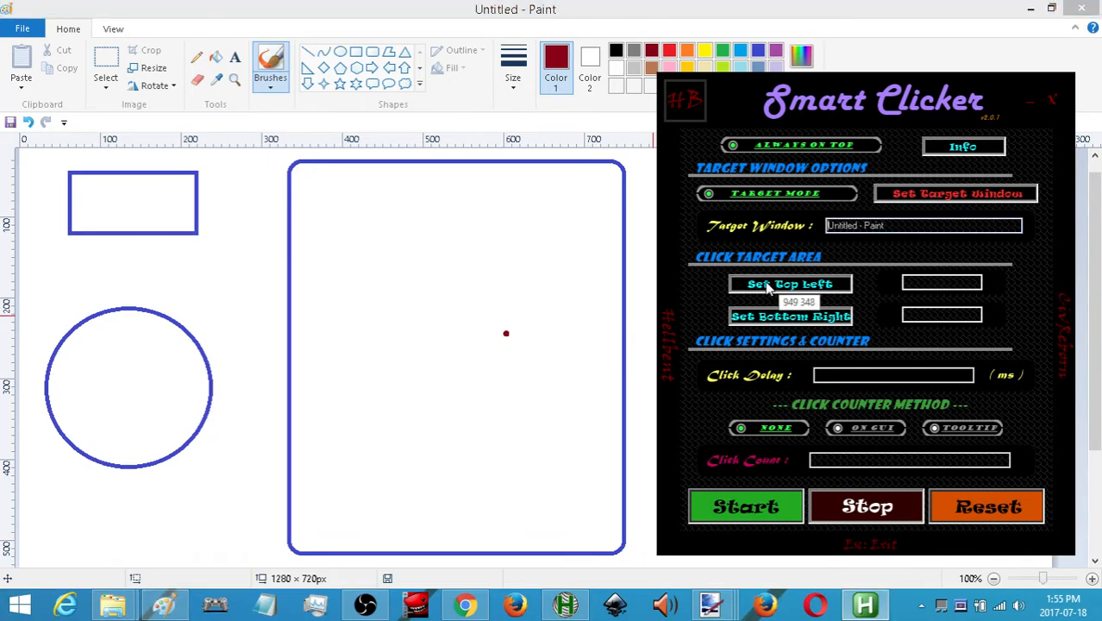
- Bound the click area by the small rectangle's corners with 0 ms delay and On GUI counting
click(790, 283)
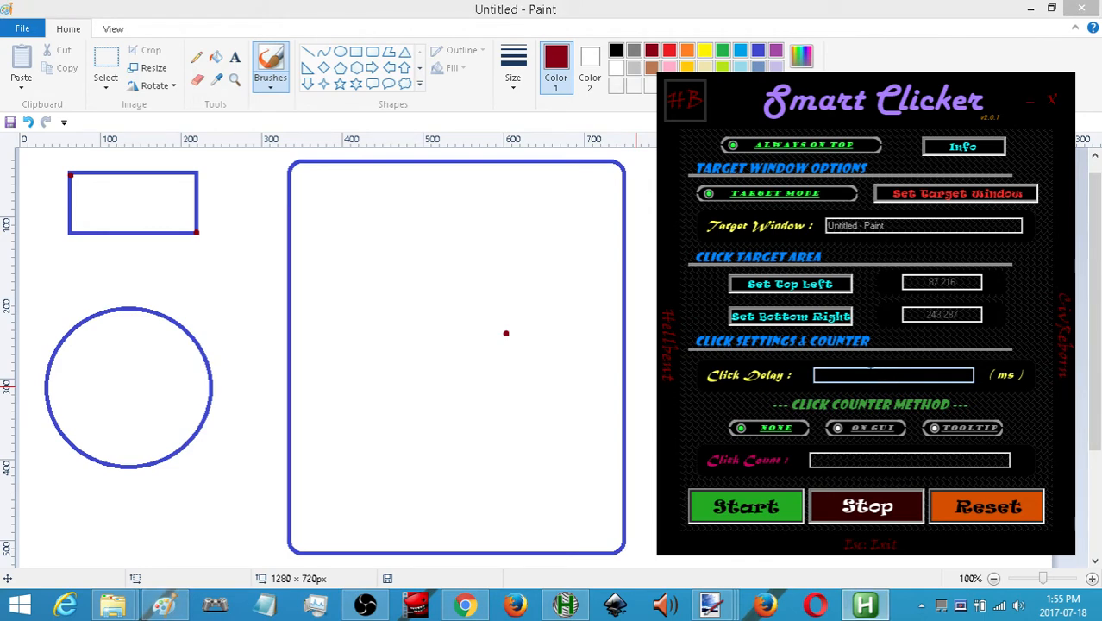
click(893, 376)
text(0)
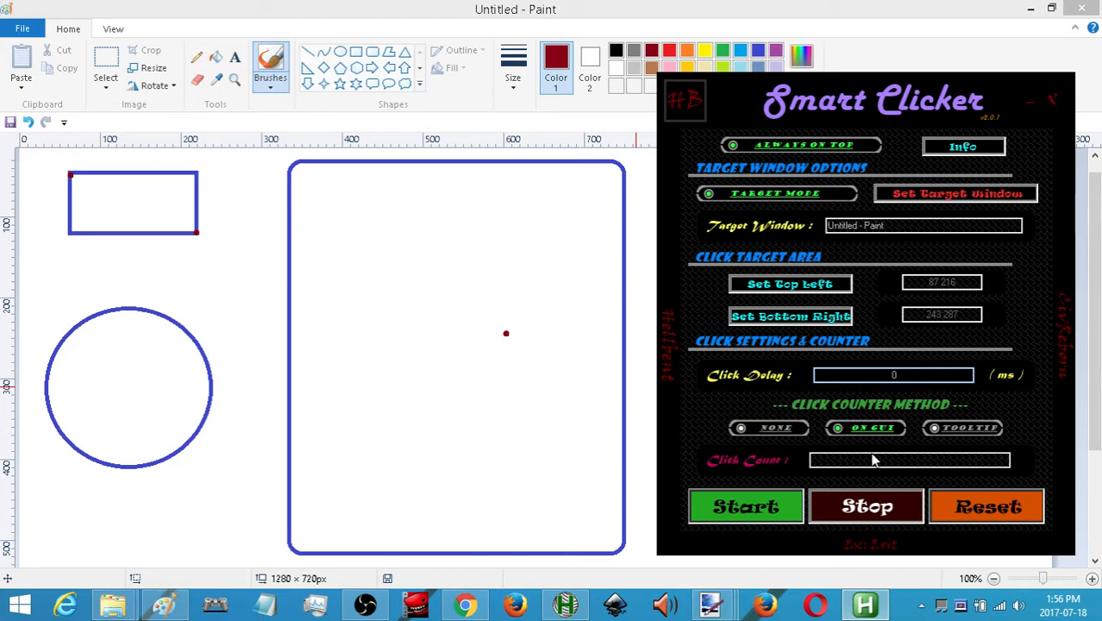
- Run the clicker at 33 ms over the small rectangle, switching the brush to green mid-run, then stop
click(745, 507)
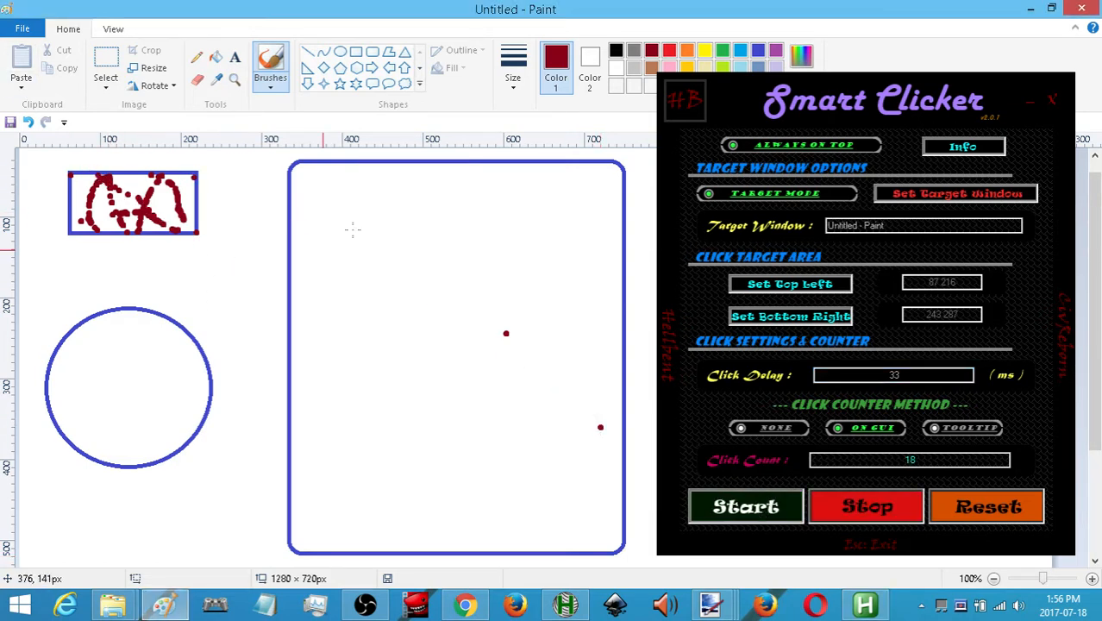
click(552, 55)
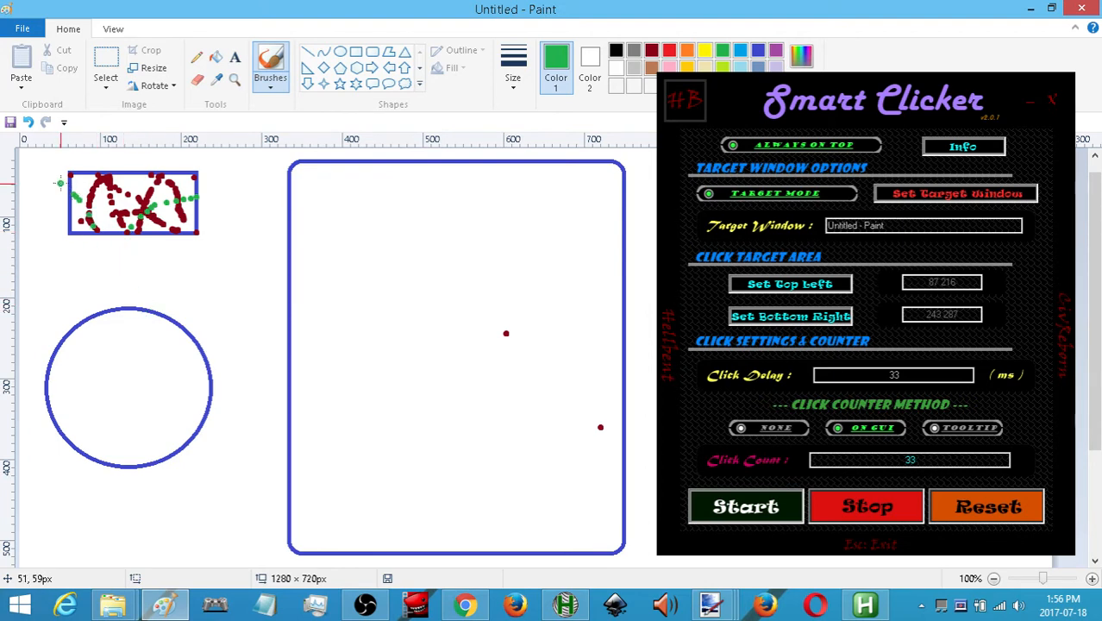
click(373, 218)
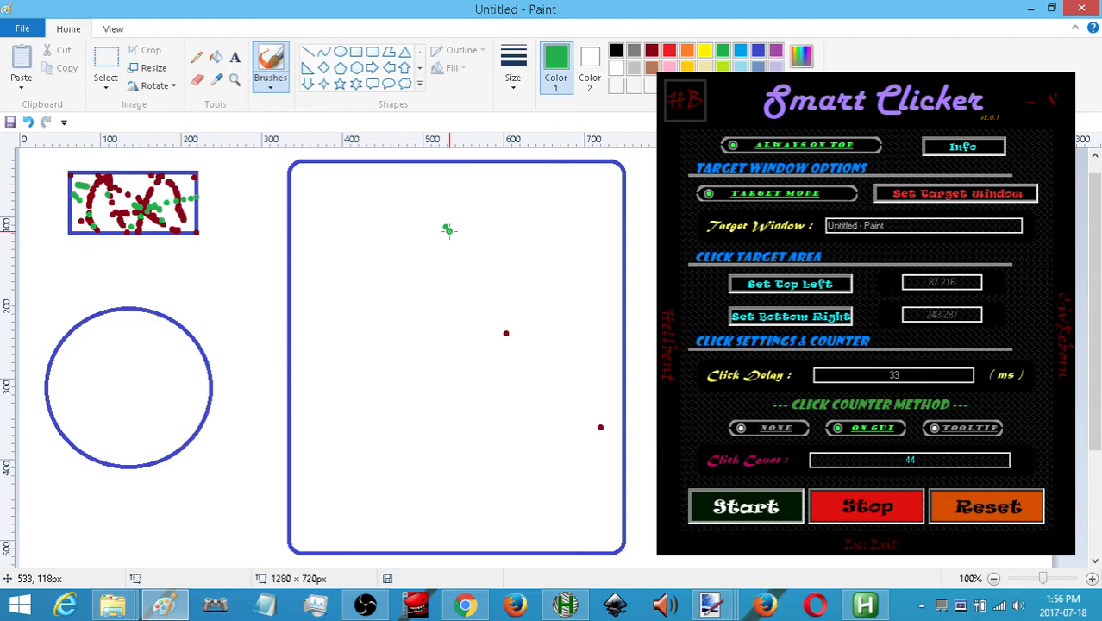
mouse_move(455, 231)
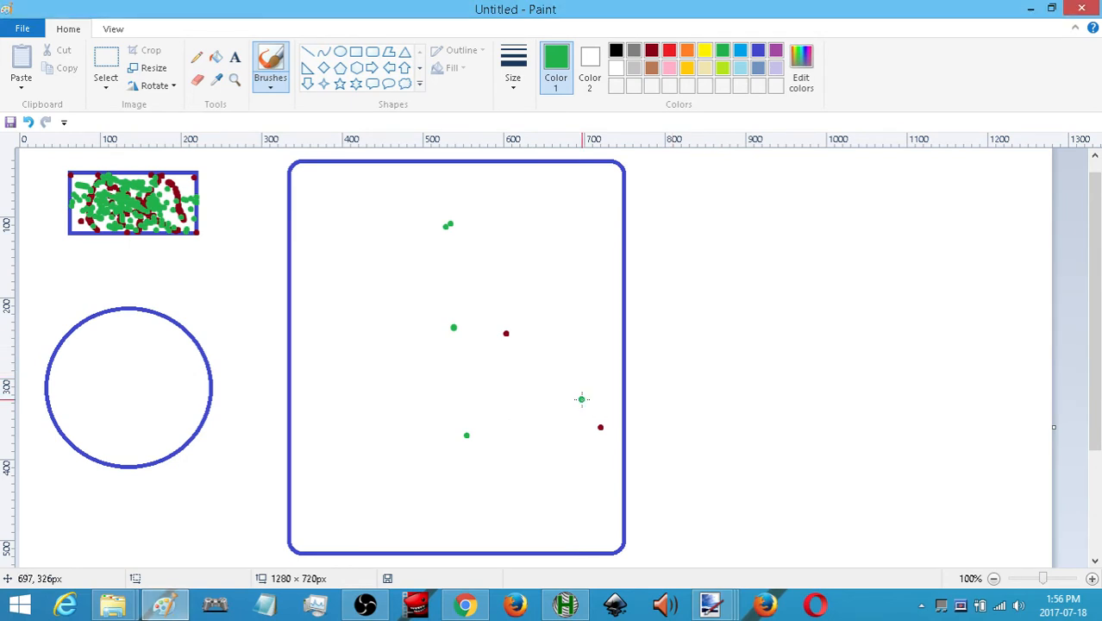
- Launch Smart Clicker V2.0, enable target mode and set 'Untitled - Paint' as target
click(859, 600)
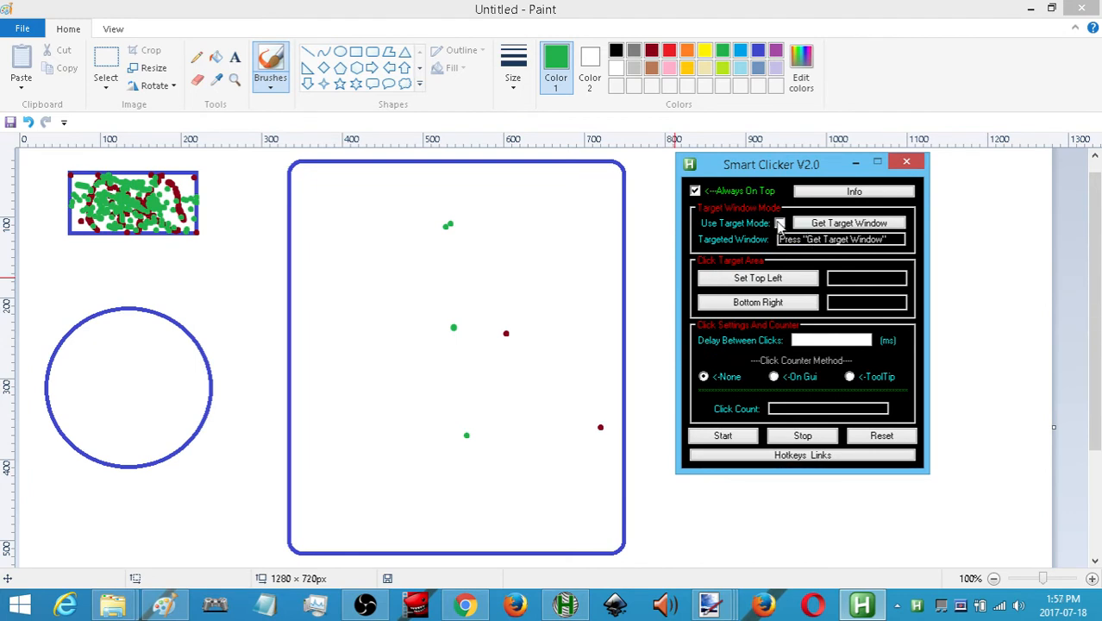
click(780, 223)
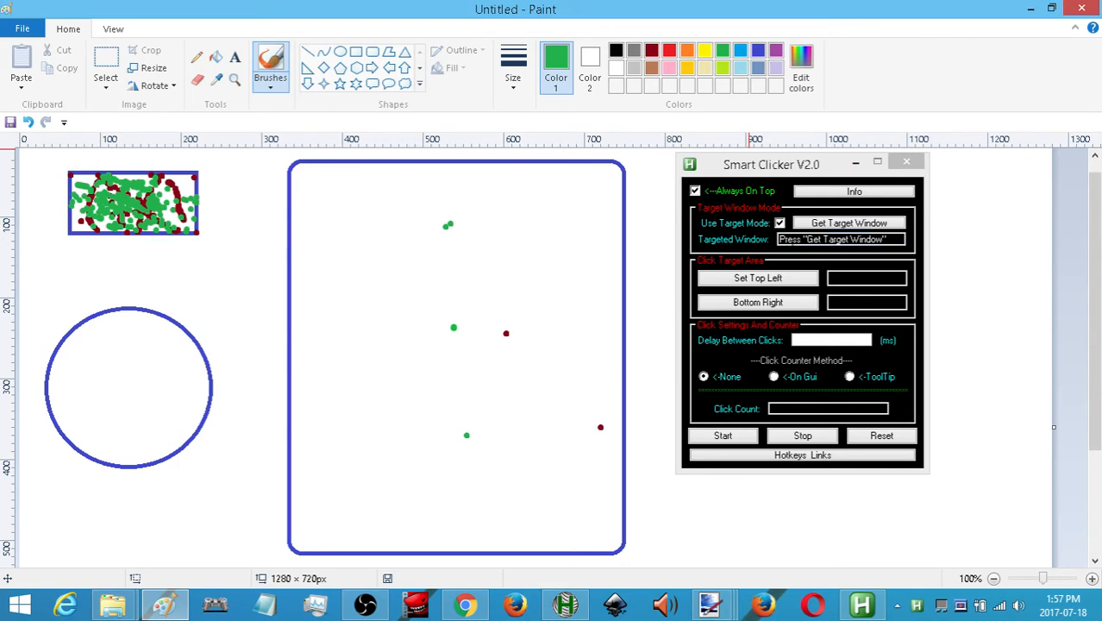
click(779, 222)
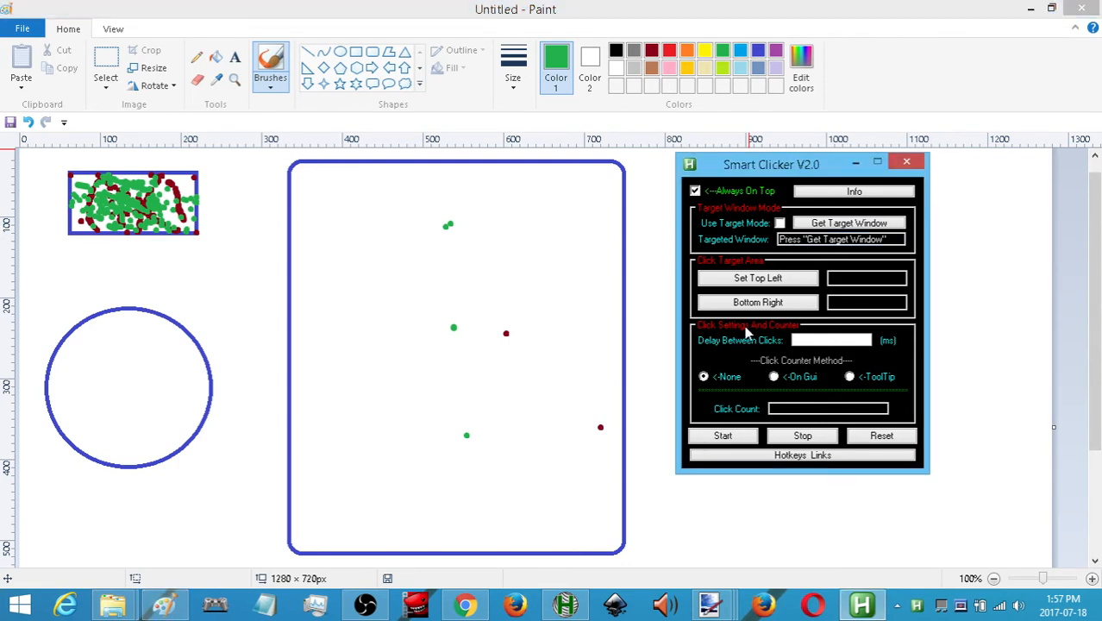
mouse_move(812, 421)
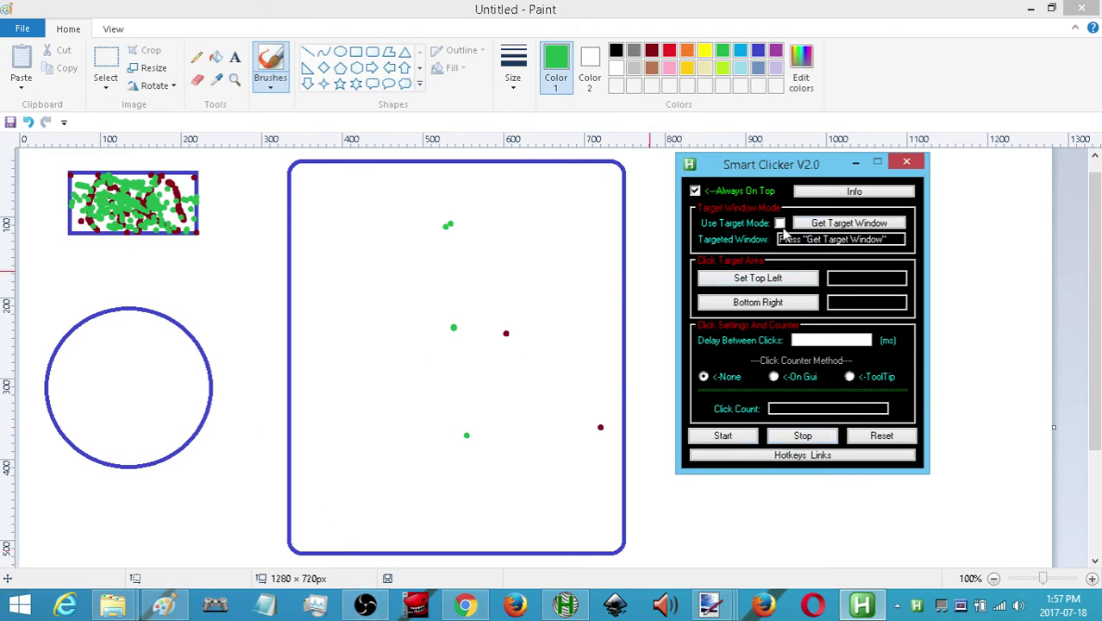
click(780, 223)
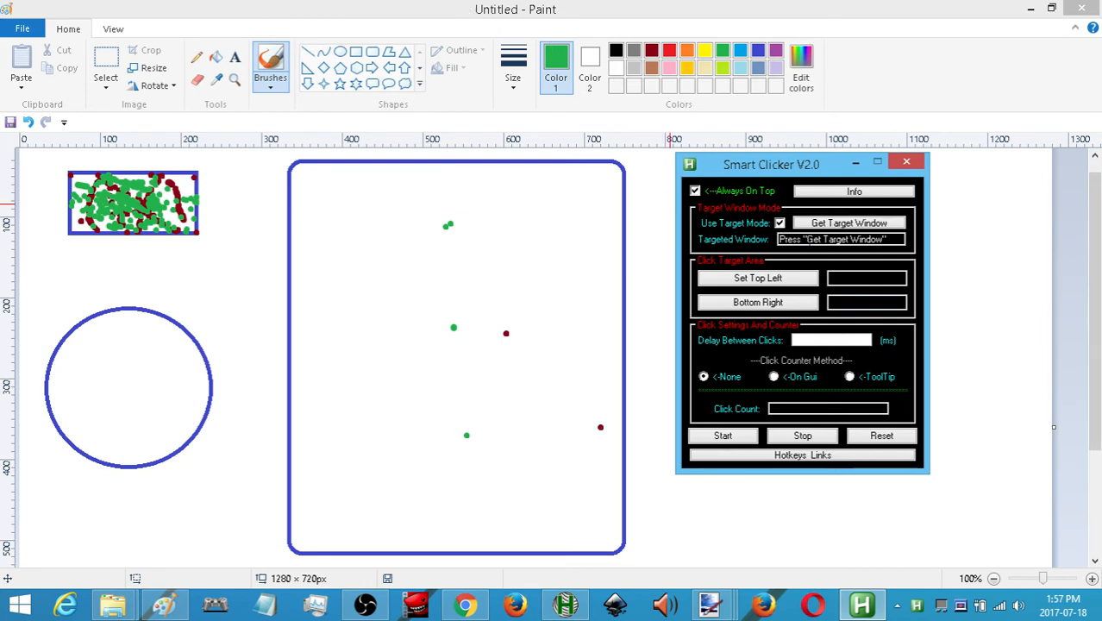
click(849, 223)
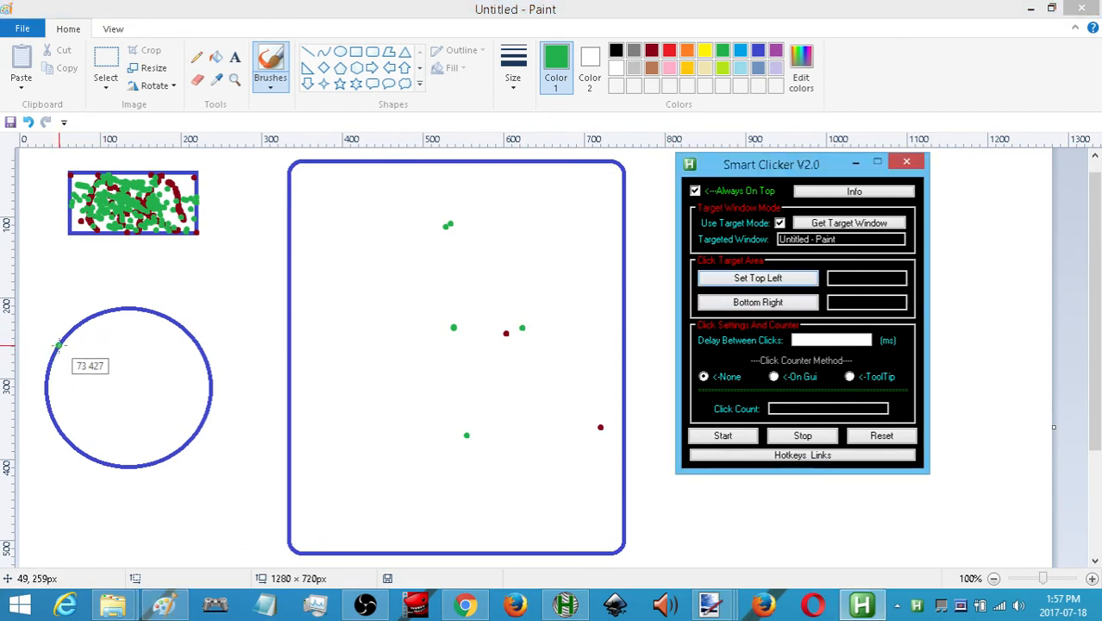
- Span the click area over the circle at 33 ms with tooltip counting, and pick purple
click(756, 277)
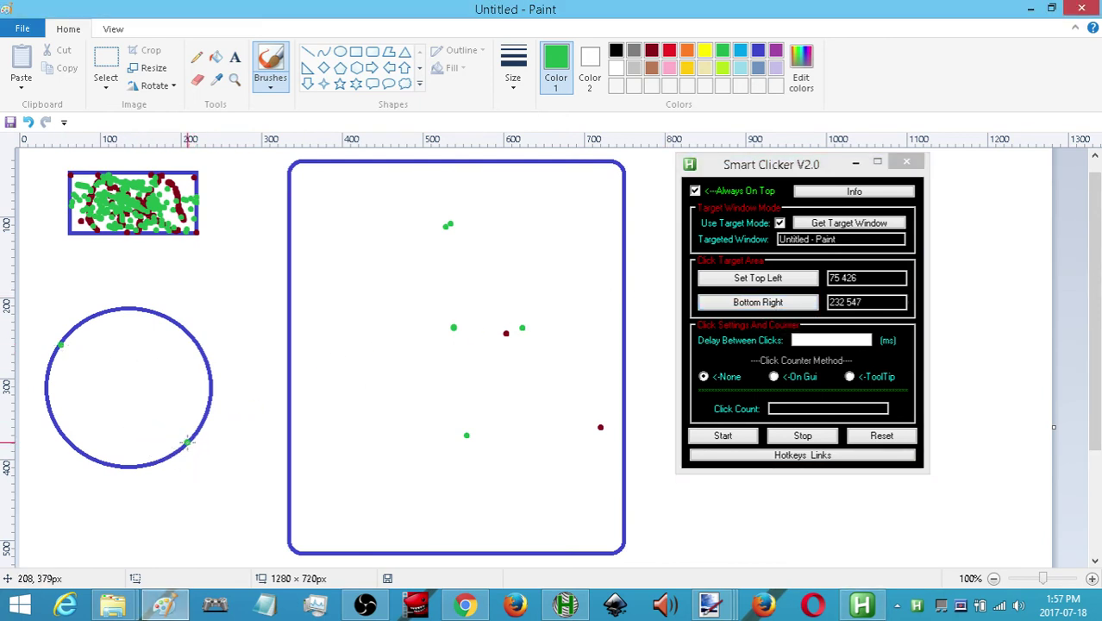
click(772, 376)
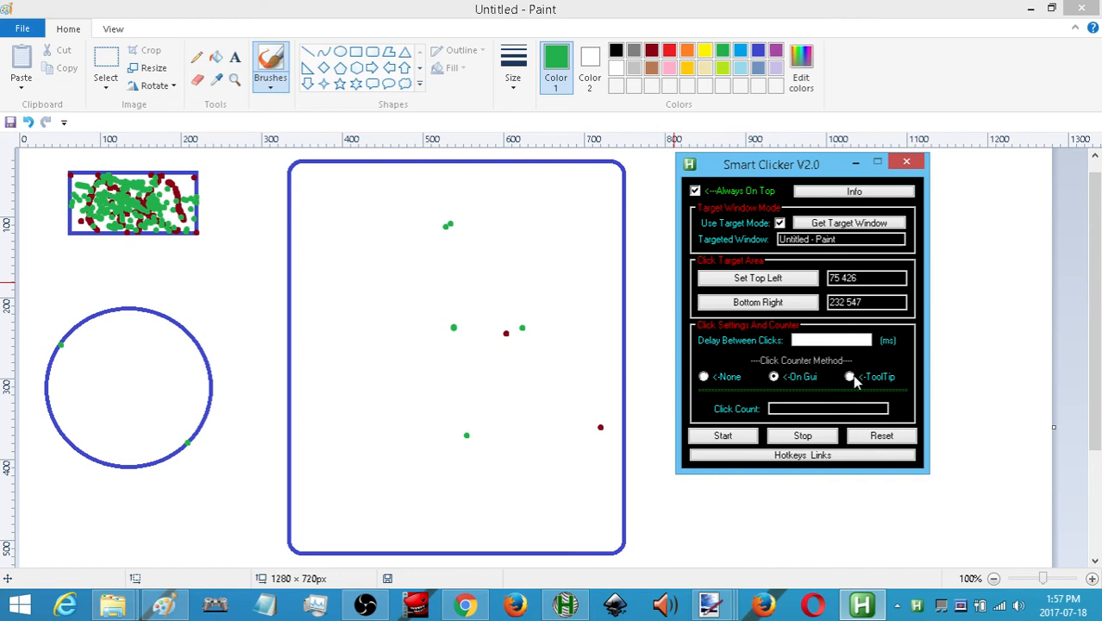
click(849, 376)
text(33)
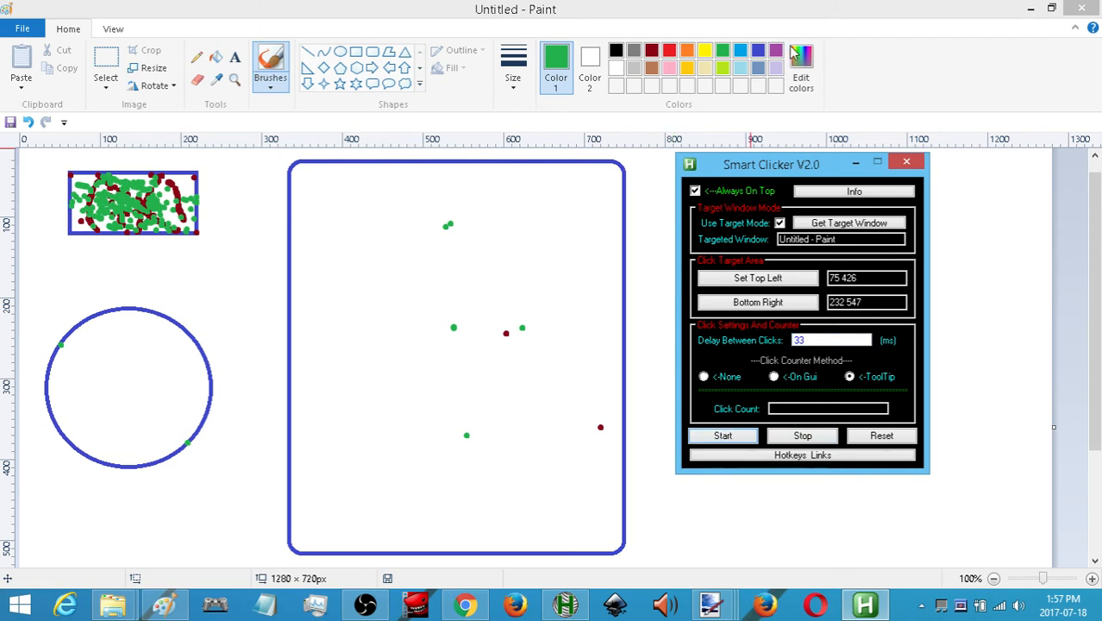
click(722, 435)
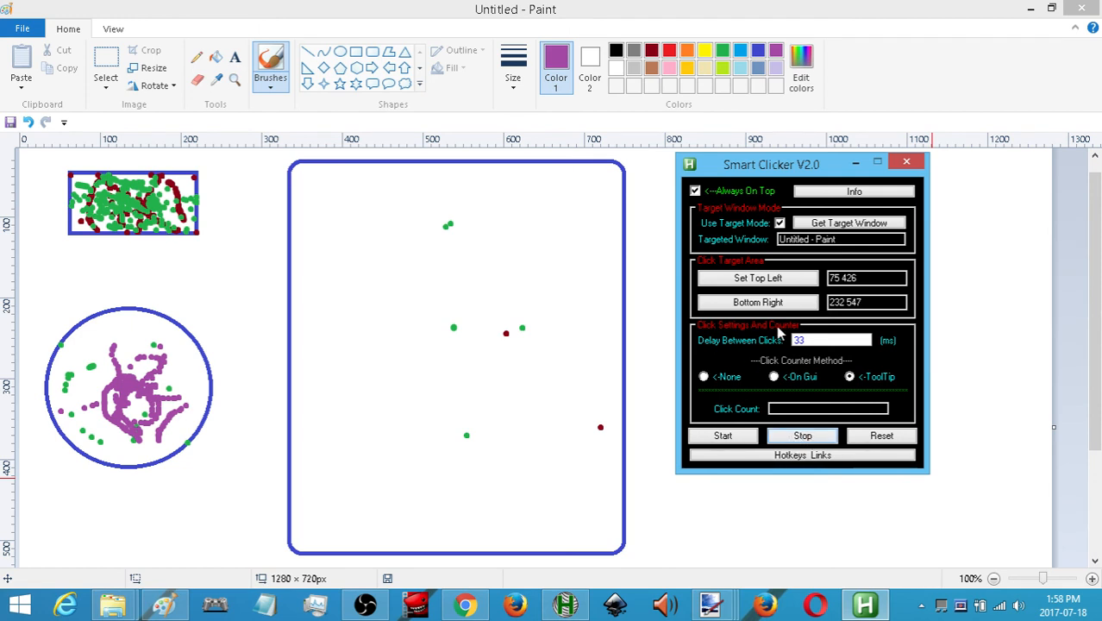
mouse_move(908, 169)
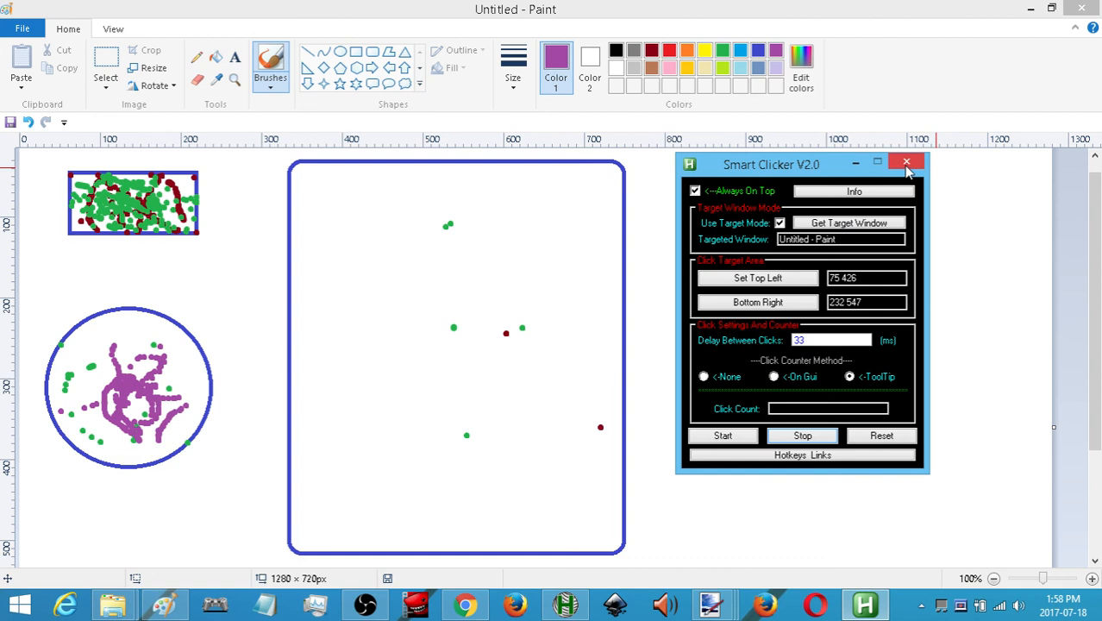
- Close Smart Clicker V2.0, leaving the circle filled with green and purple dots
click(909, 162)
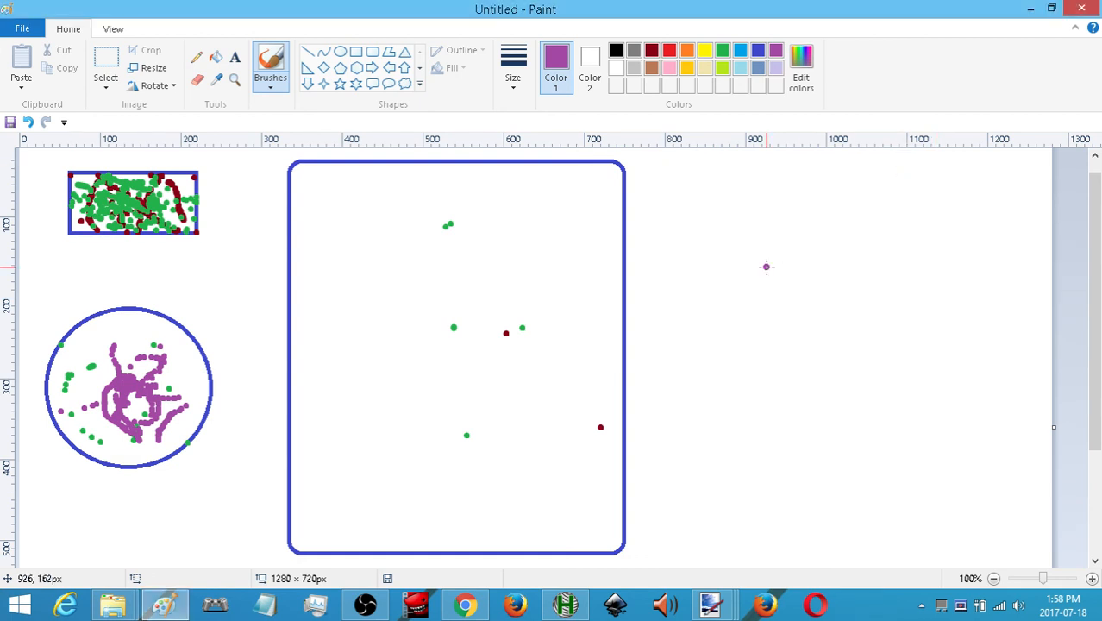
mouse_move(318, 410)
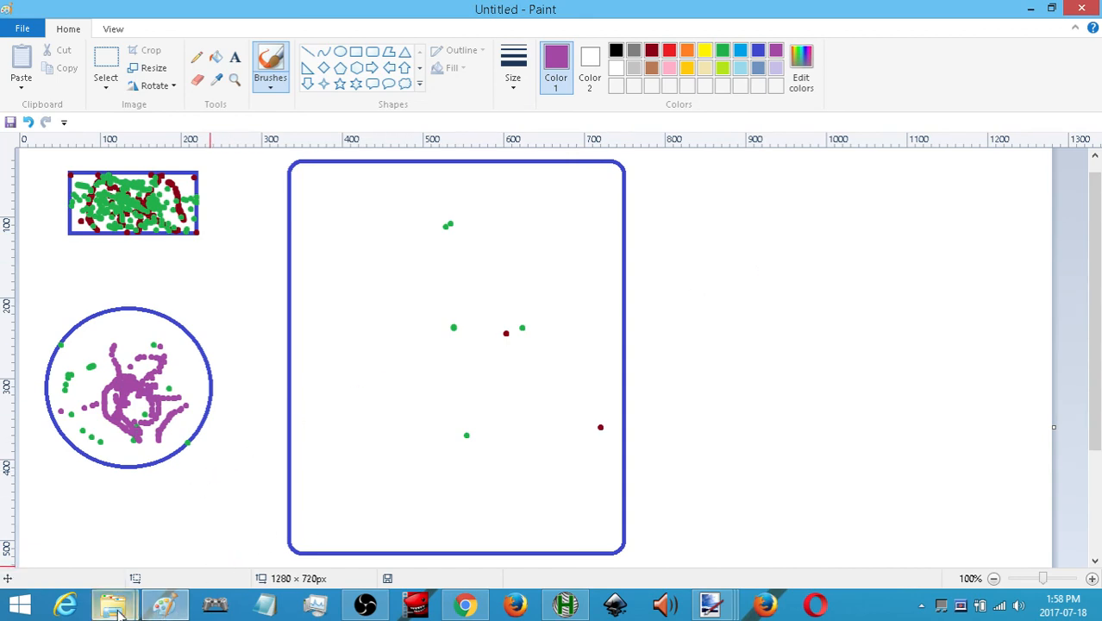
- Bring the SciTE4AutoHotkey editor with the V3.0 script back to the front
click(565, 603)
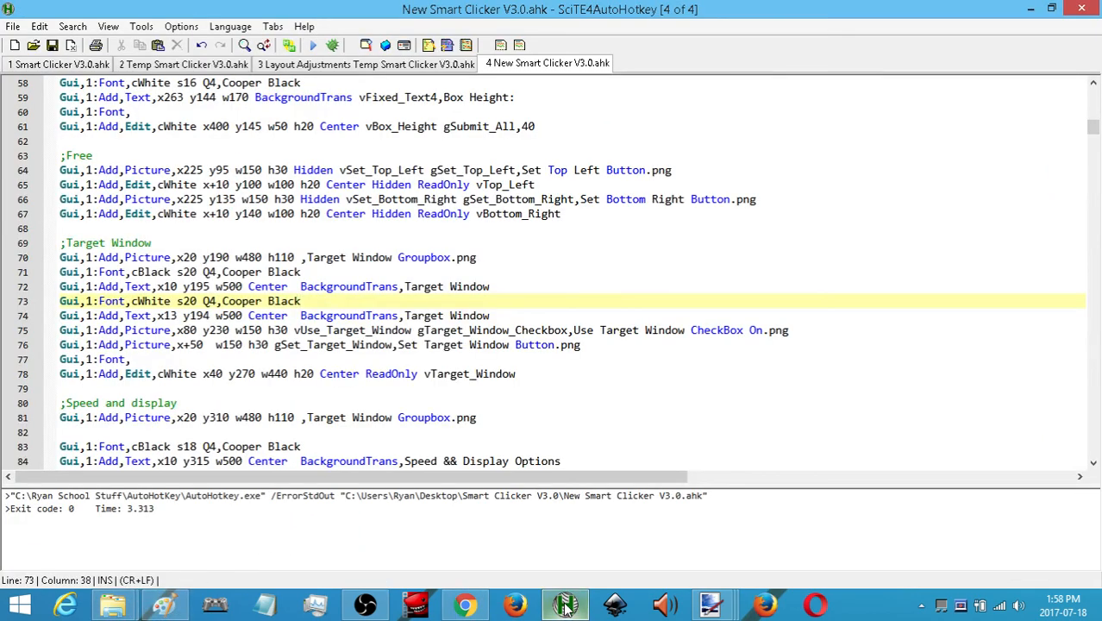